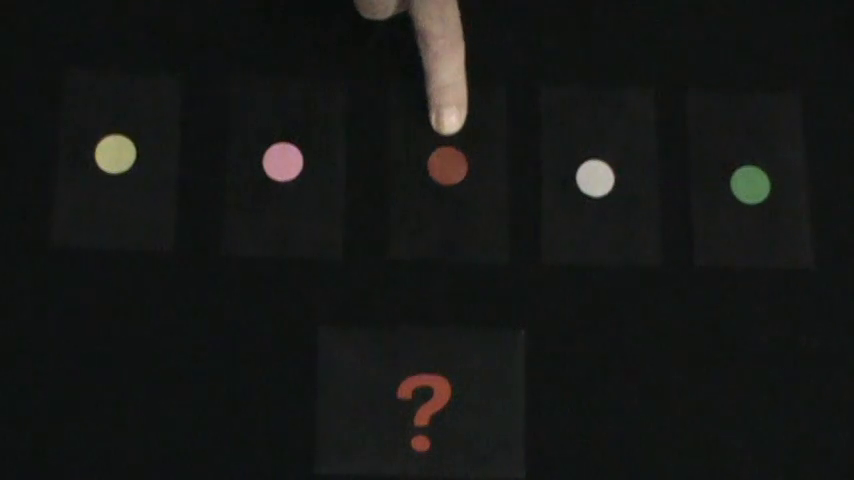
{"action": "mouse_move", "coordinate": [112, 164]}
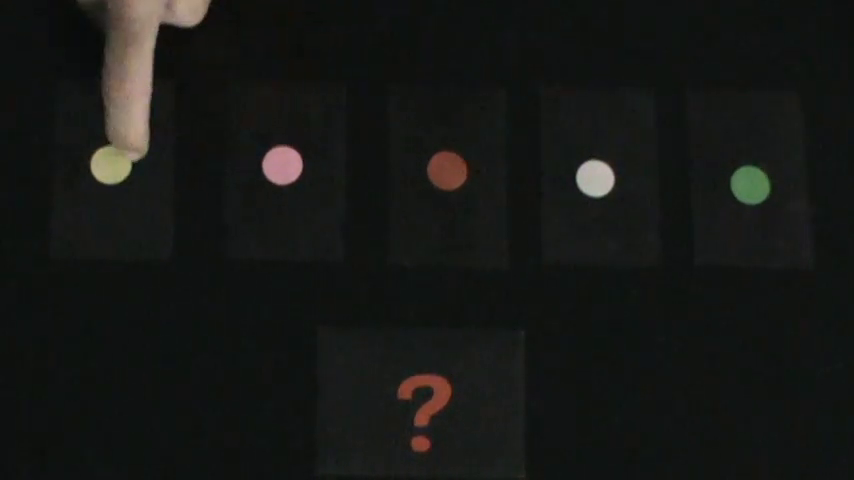